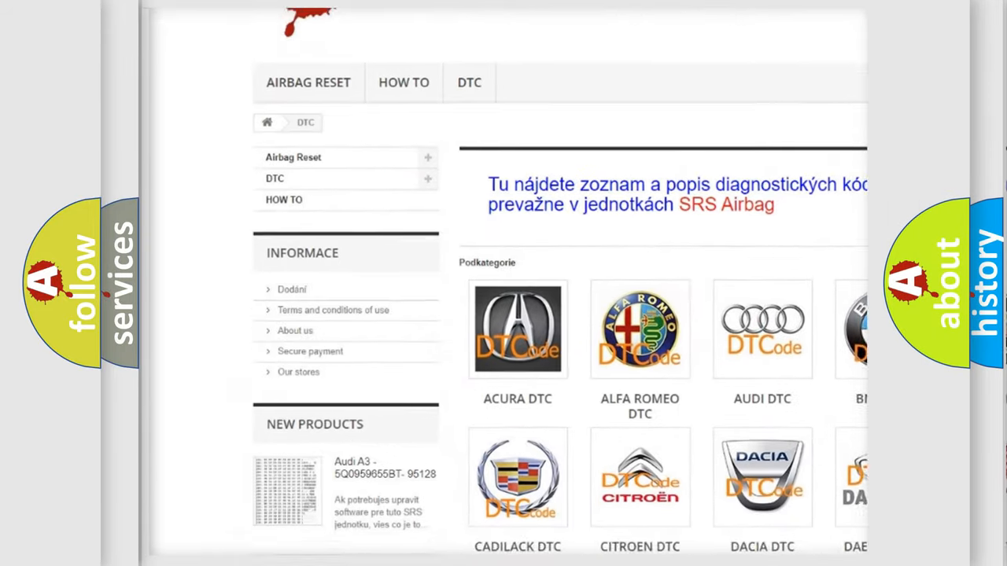
scroll(down, 3)
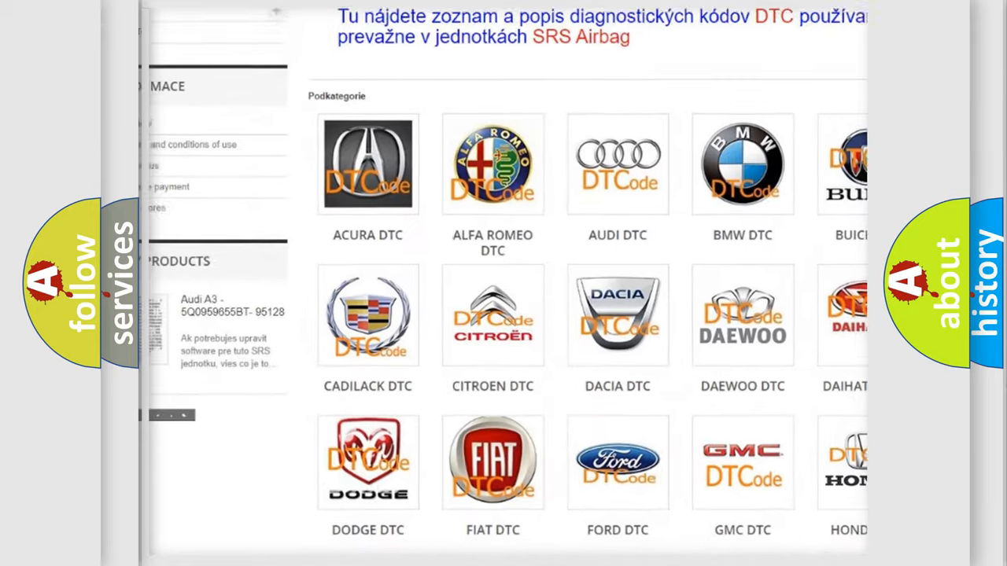
scroll(down, 3)
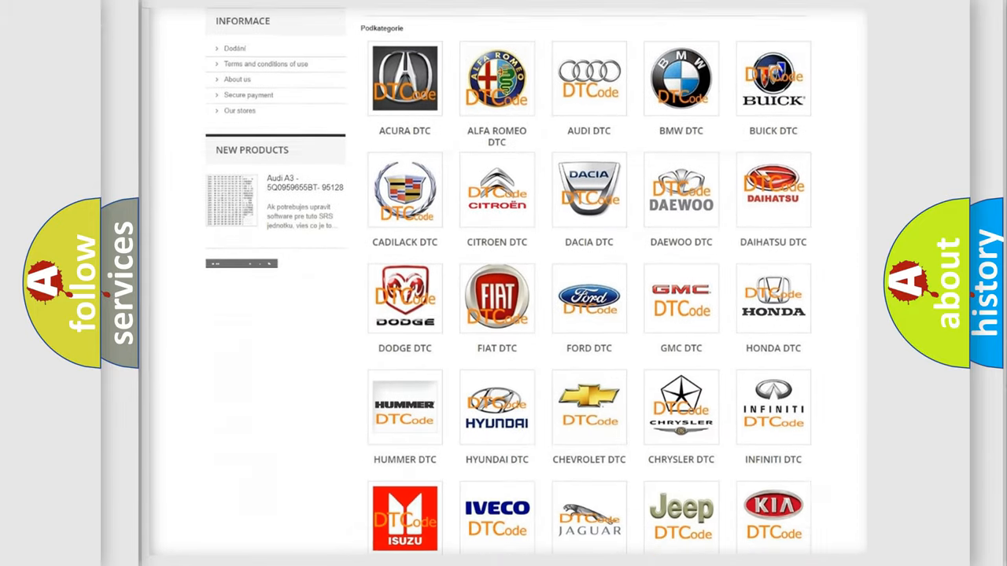
scroll(down, 3)
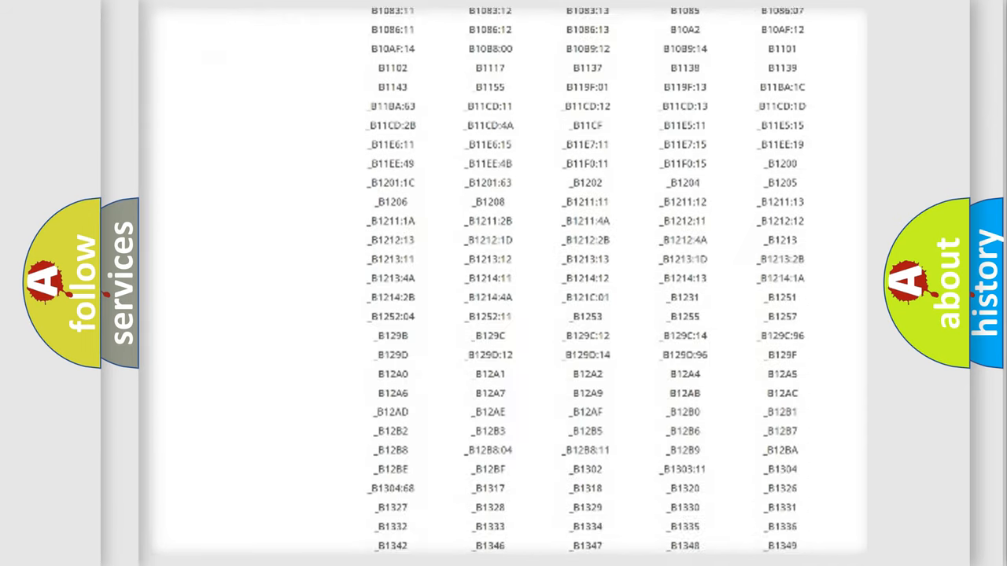
scroll(down, 3)
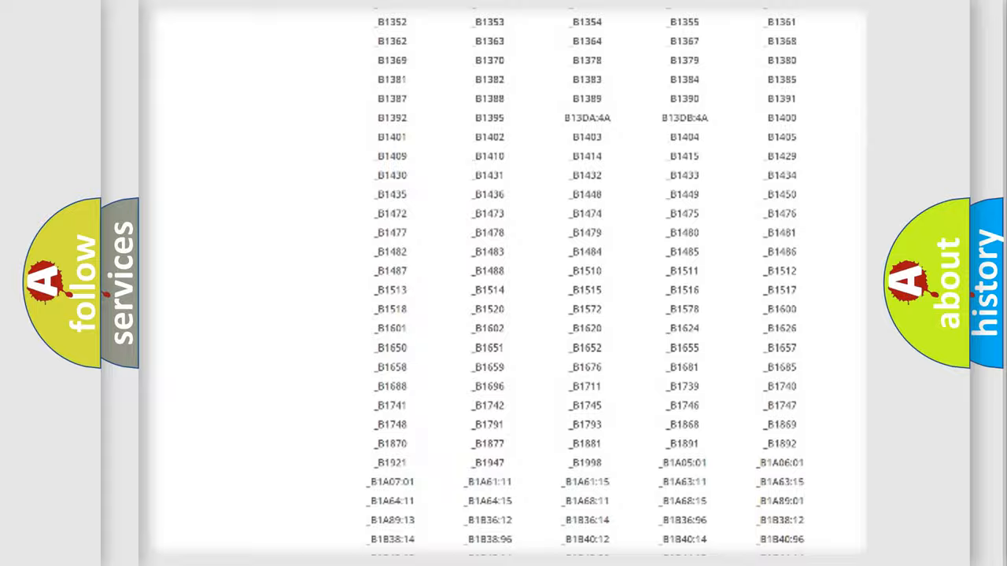
scroll(up, 3)
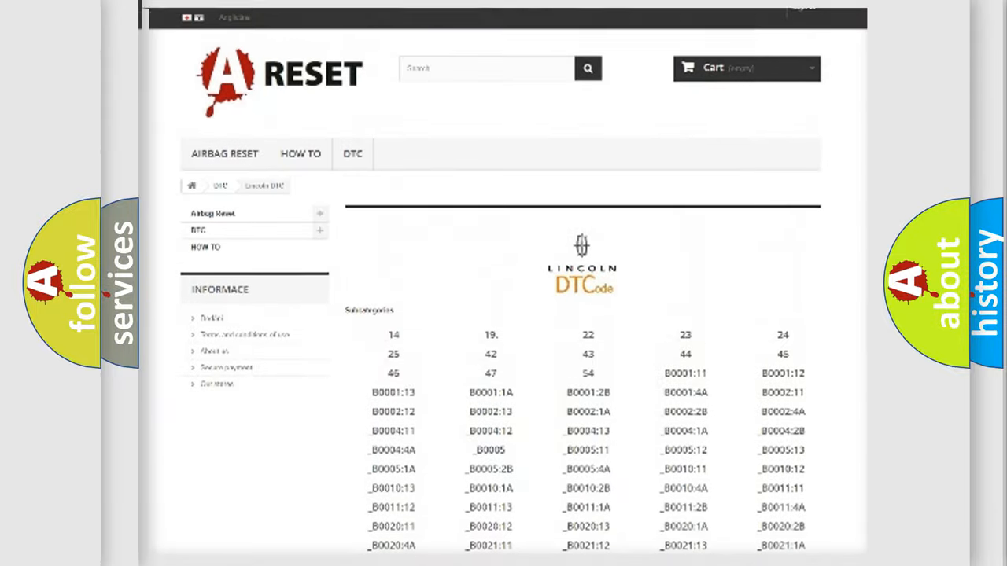